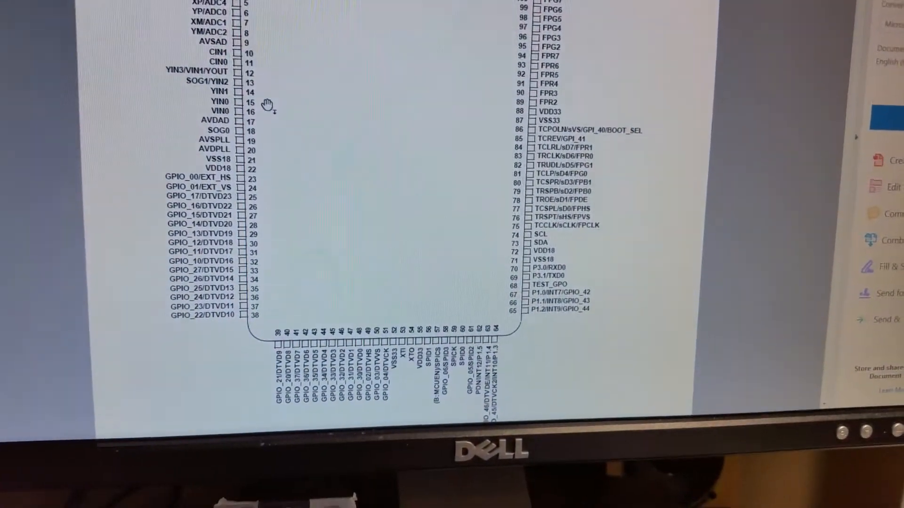
pyautogui.scroll(3)
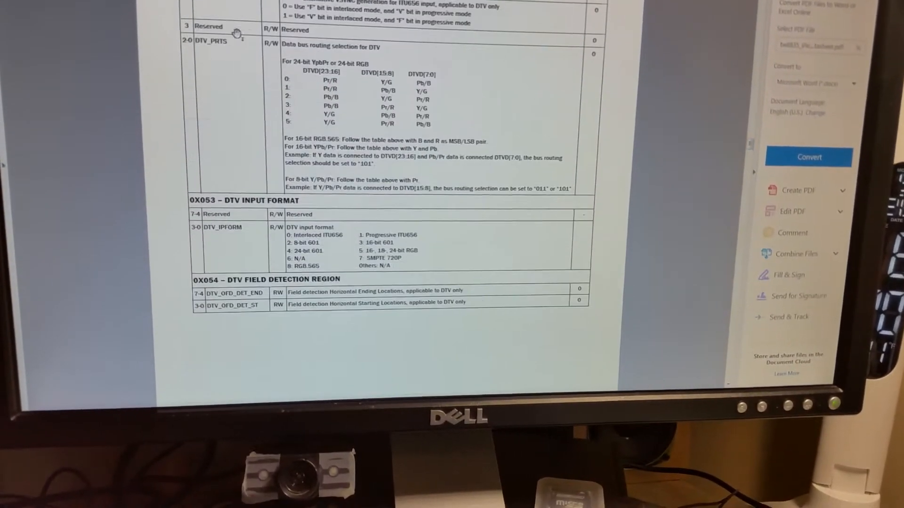
pyautogui.scroll(3)
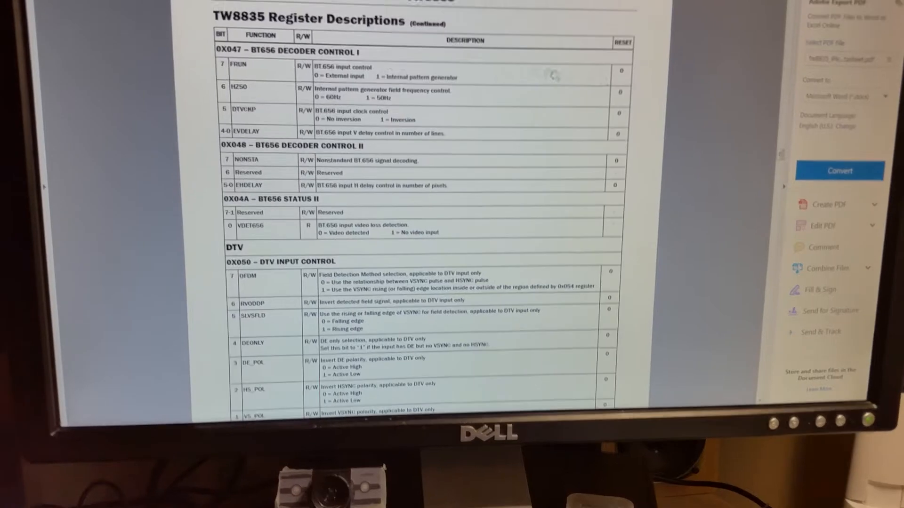
pyautogui.scroll(3)
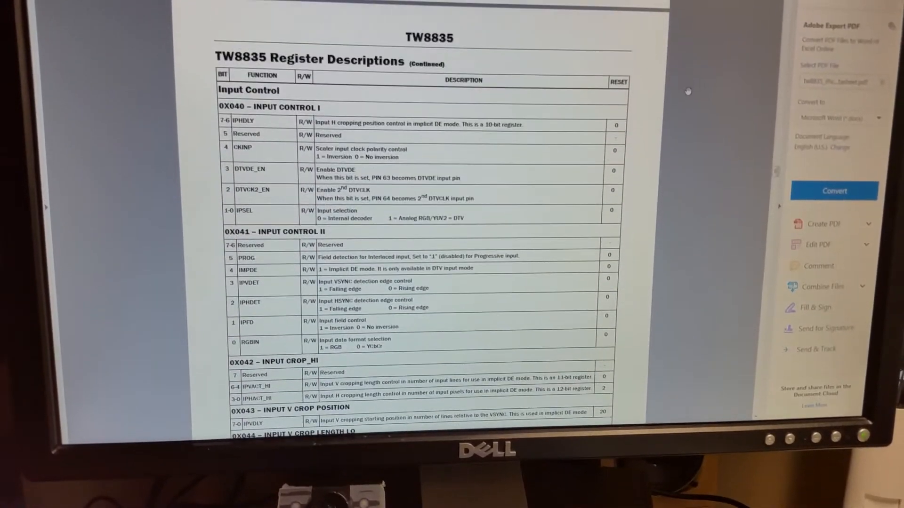